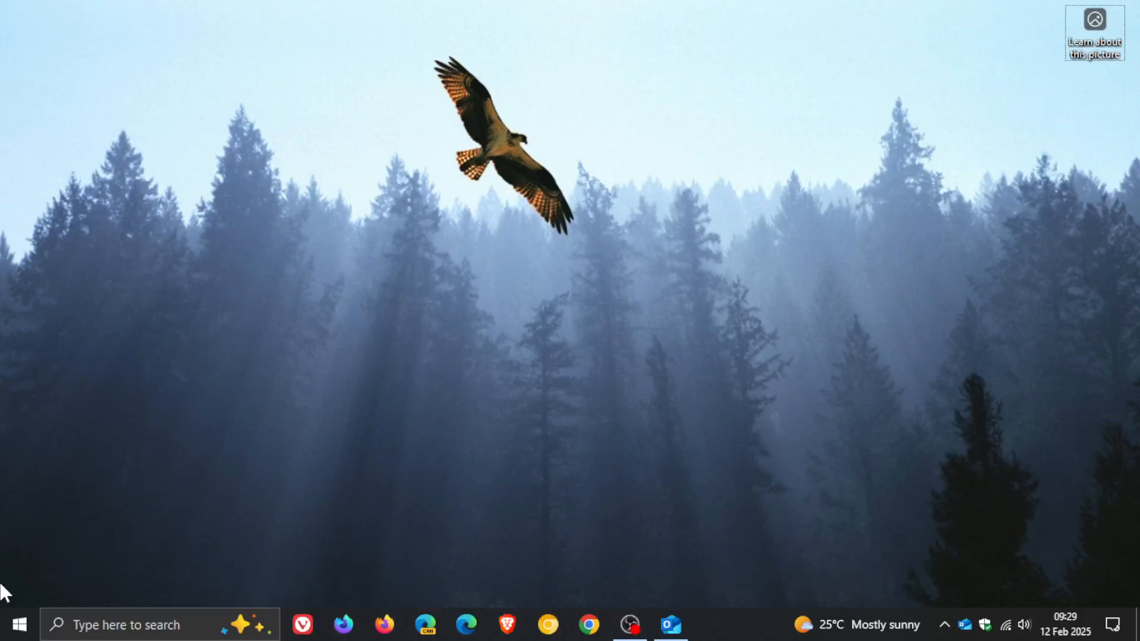
# - Open Windows Settings from the Start menu
pyautogui.click(18, 624)
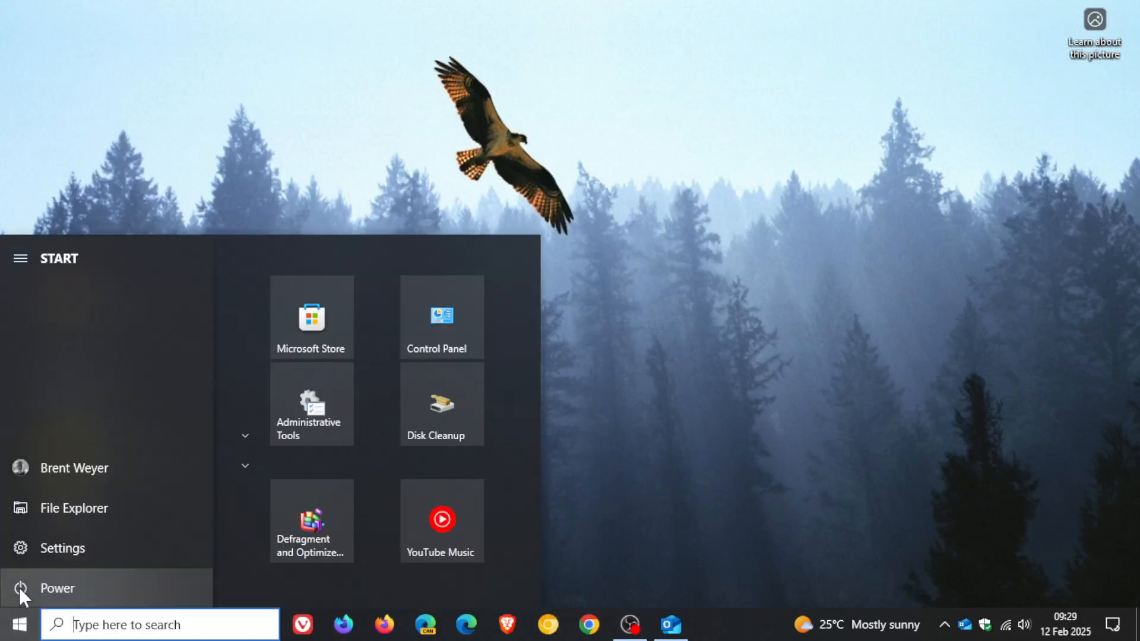
pyautogui.click(62, 548)
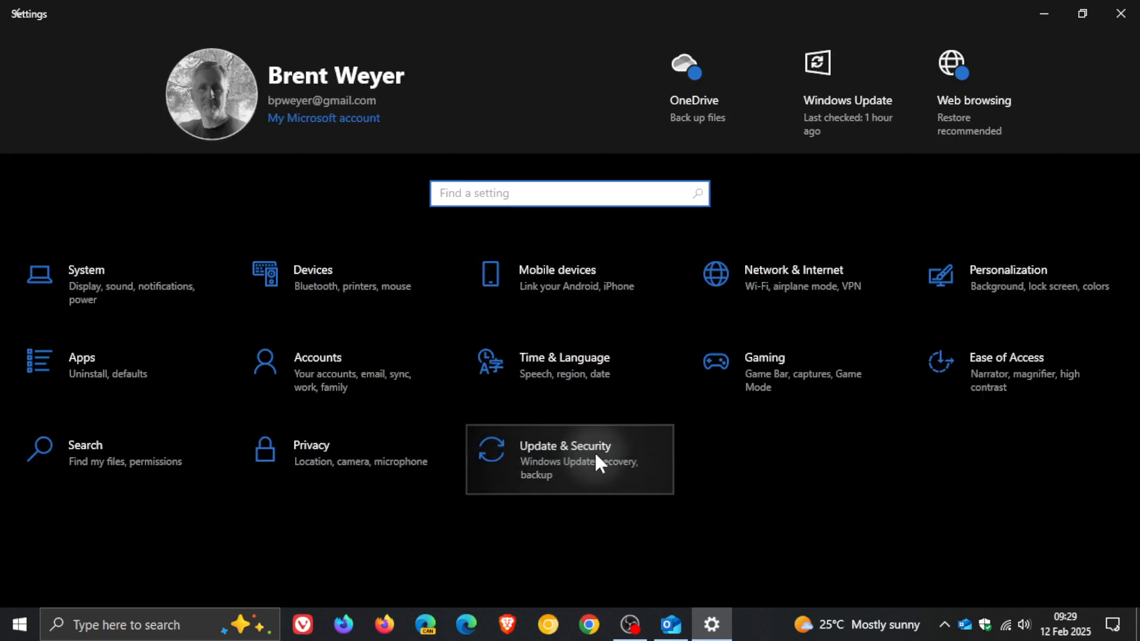
# - Go to Update & Security and scroll the installed update history to find KB5051974
pyautogui.click(570, 460)
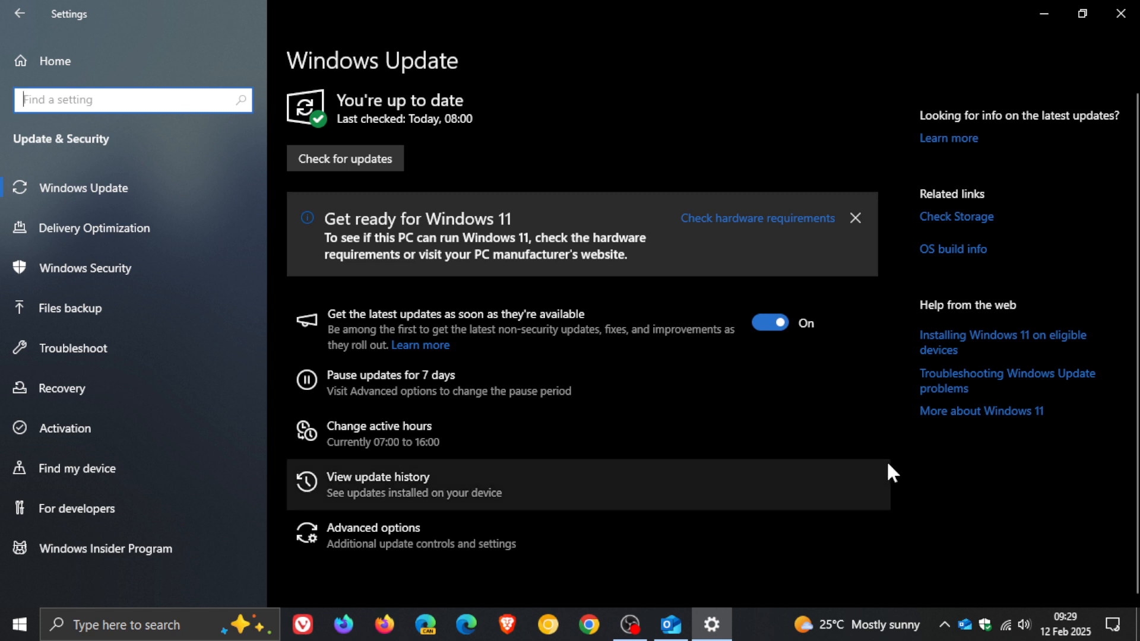
pyautogui.moveTo(936, 509)
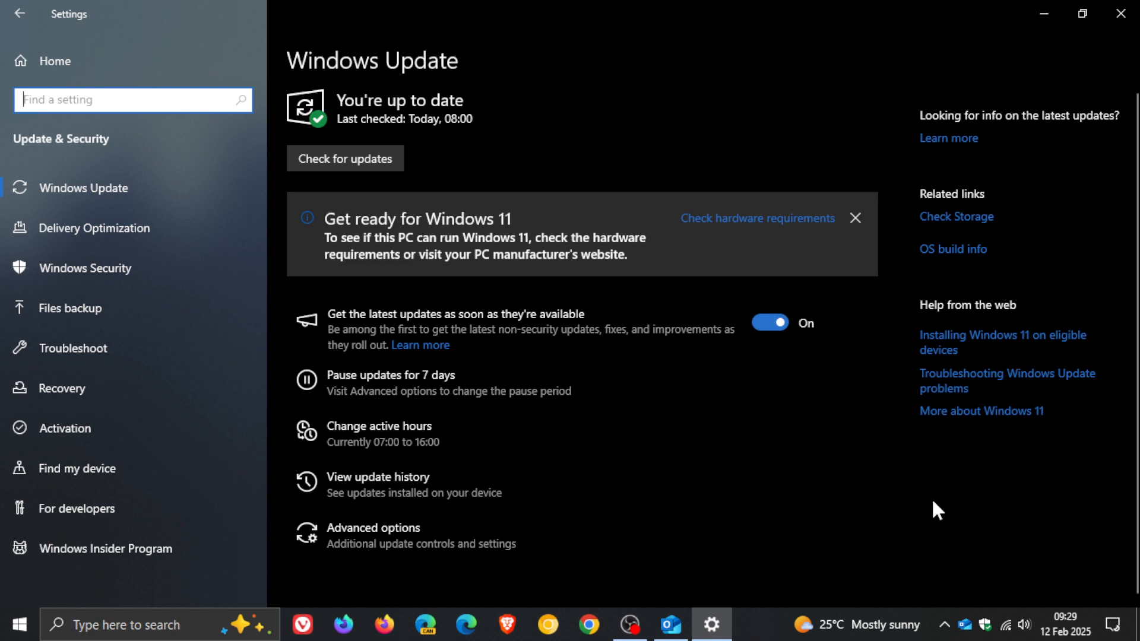
pyautogui.moveTo(1003, 560)
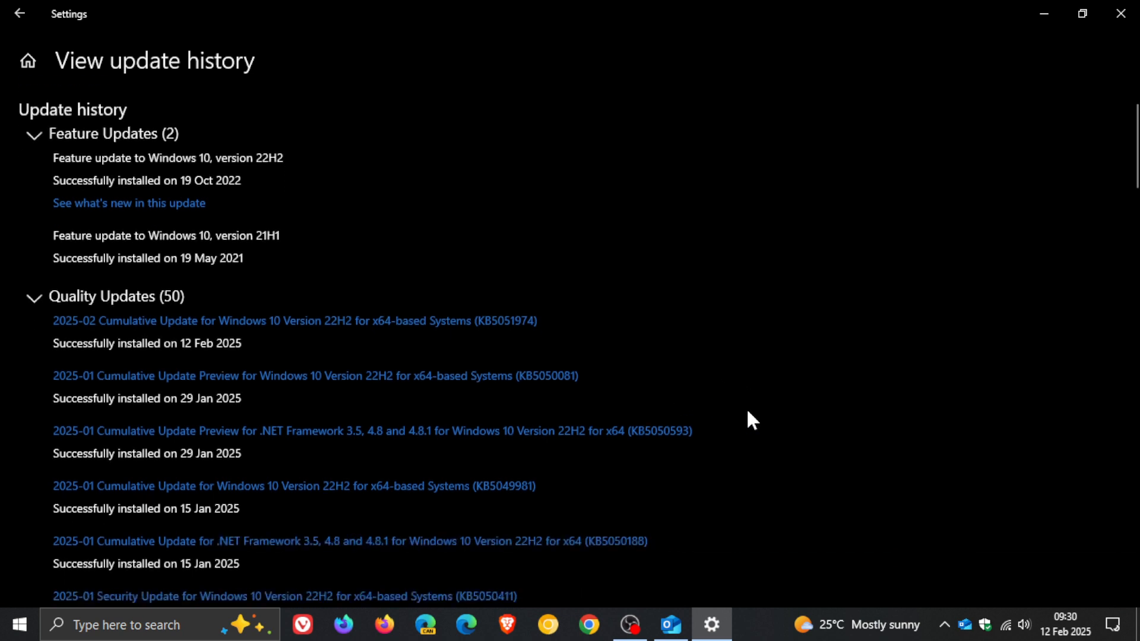
pyautogui.scroll(-3)
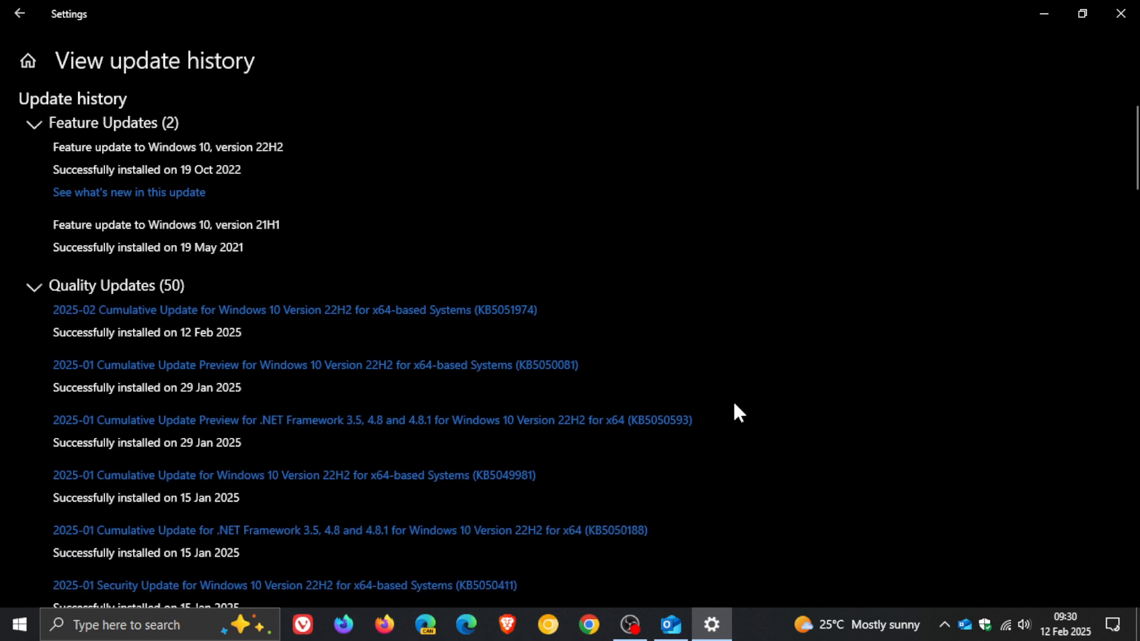
pyautogui.moveTo(506, 347)
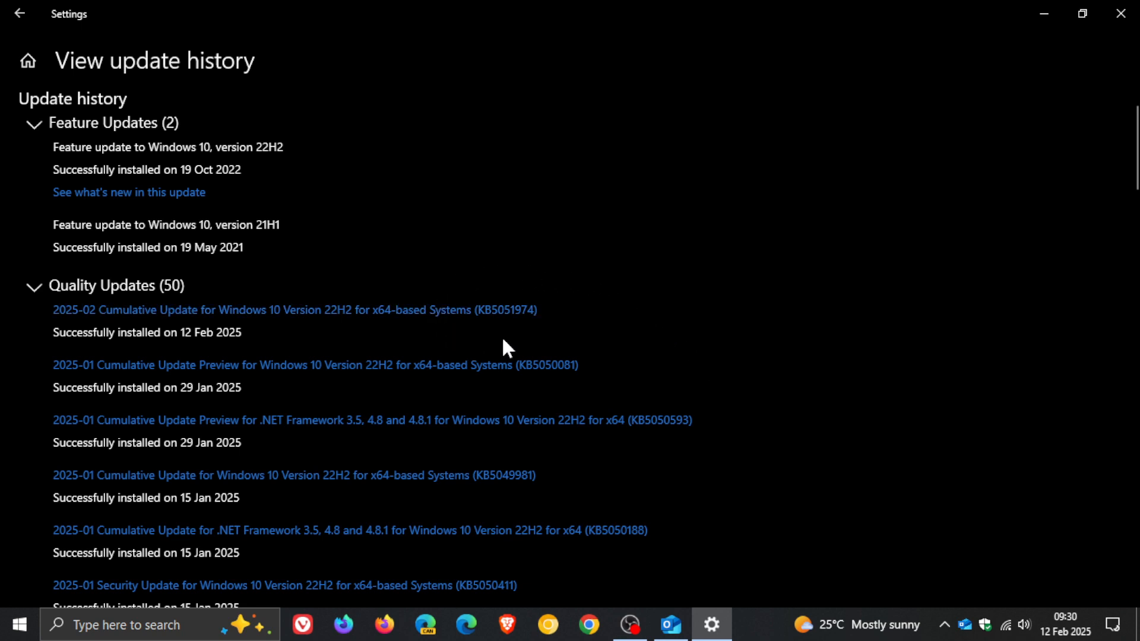
pyautogui.moveTo(557, 340)
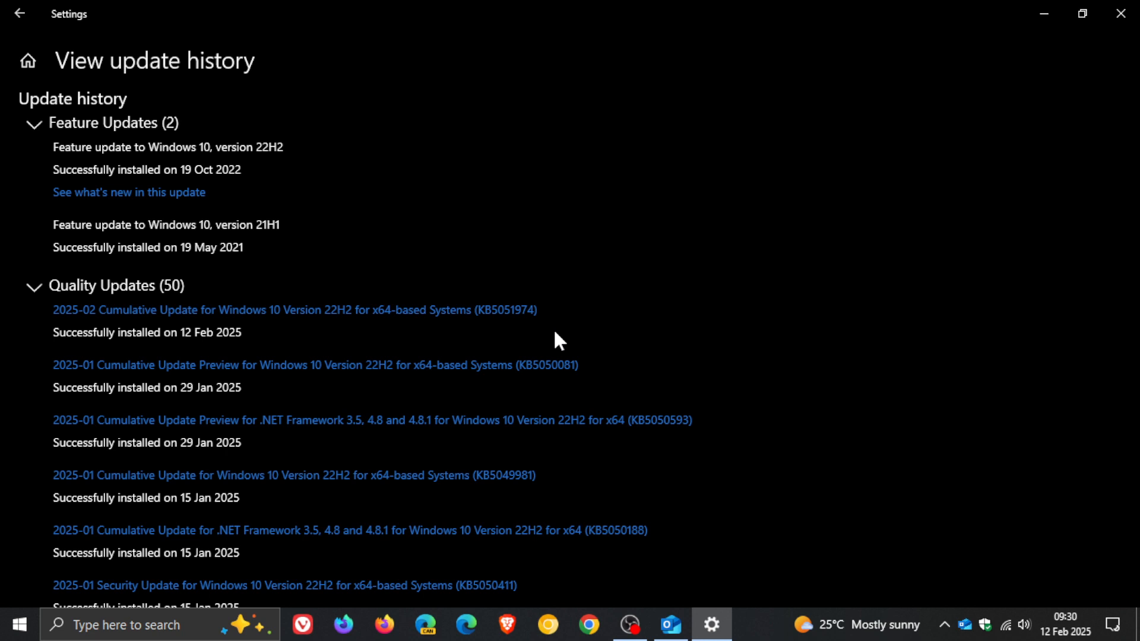
pyautogui.click(146, 625)
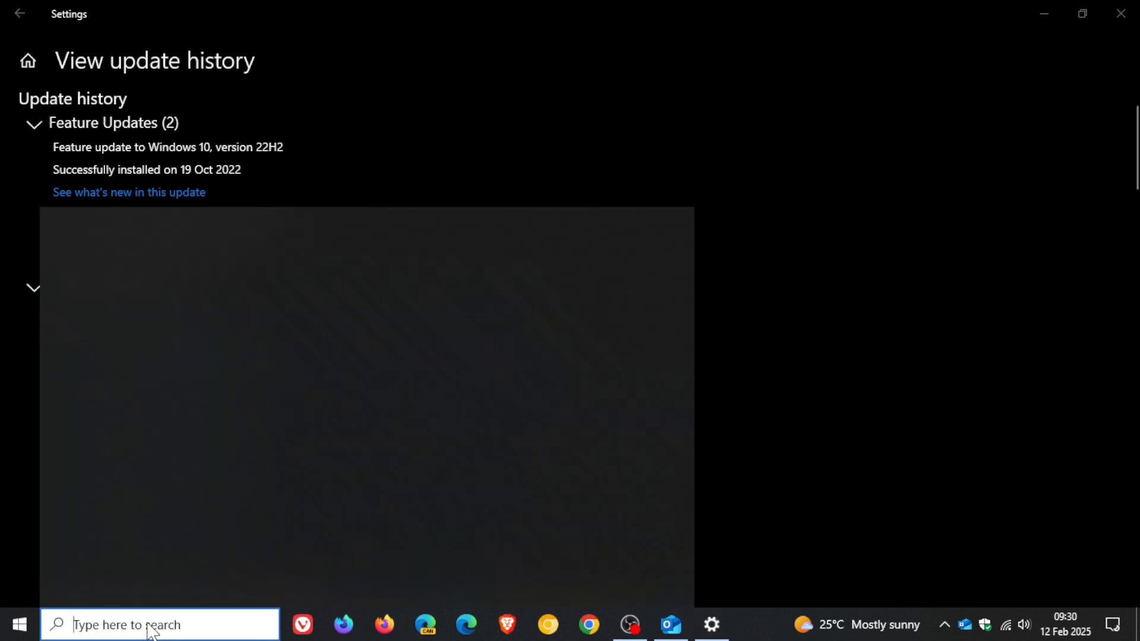
pyautogui.click(159, 624)
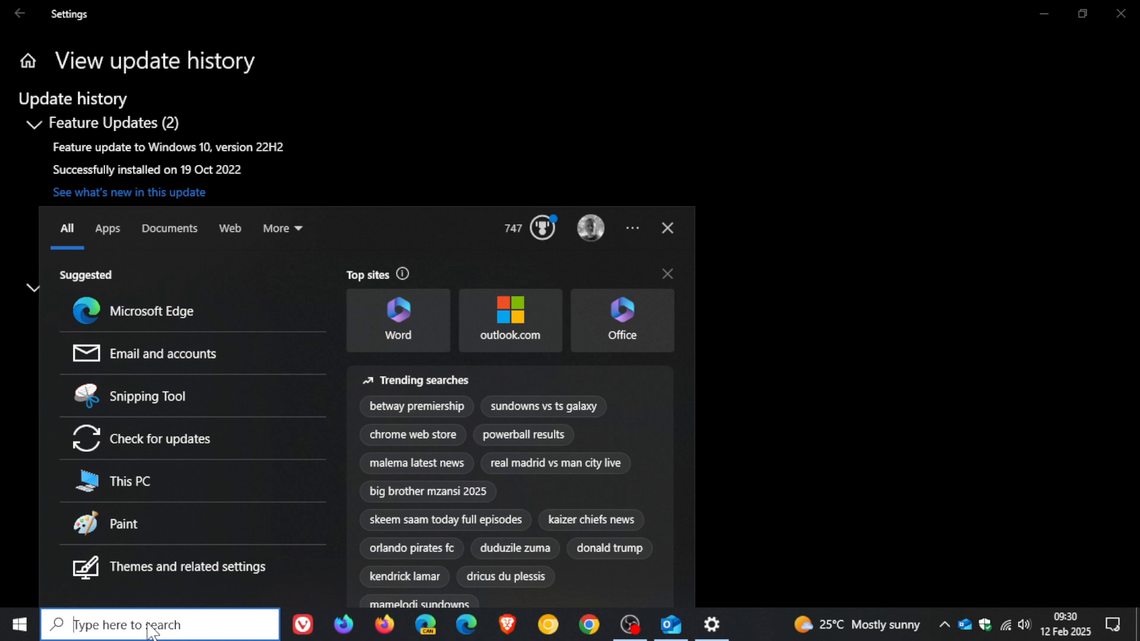
pyautogui.write('win')
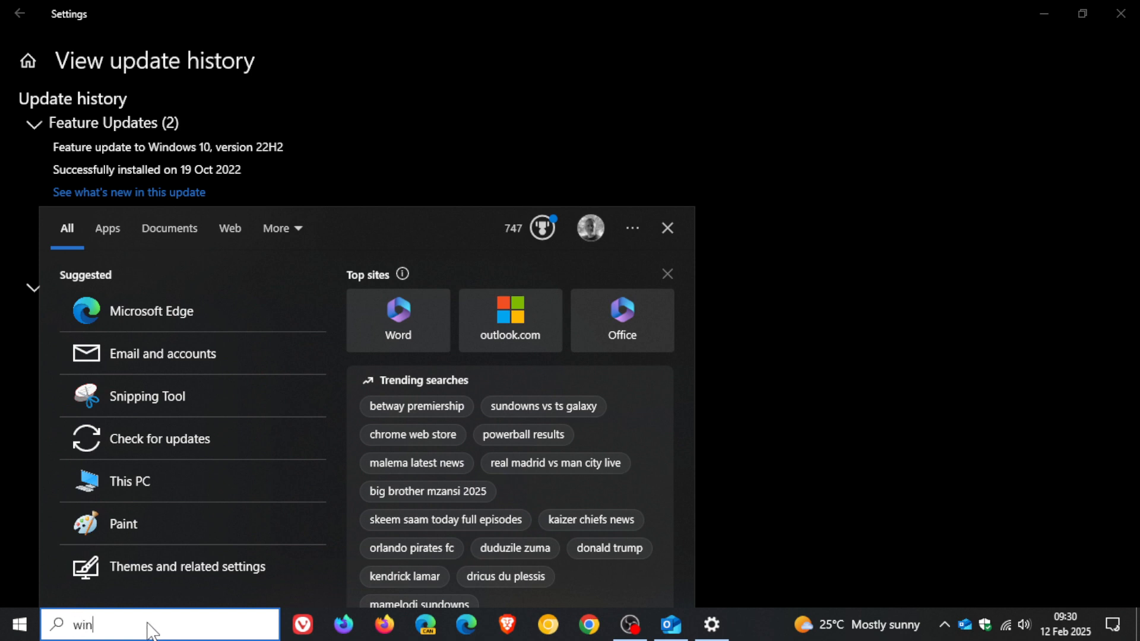
pyautogui.write('ver')
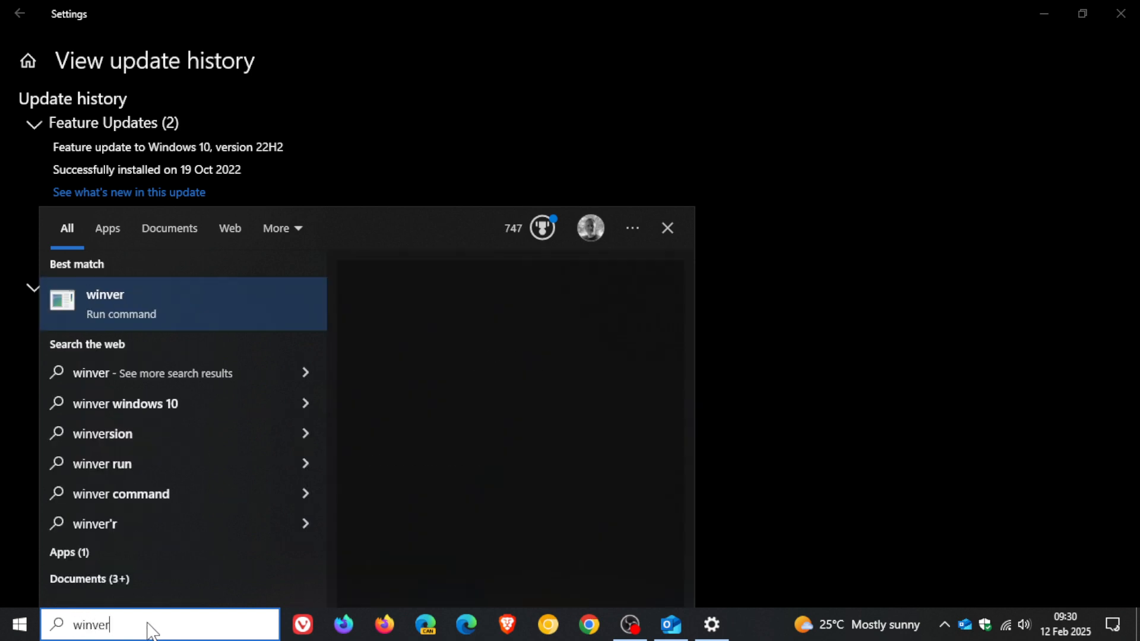
pyautogui.click(183, 303)
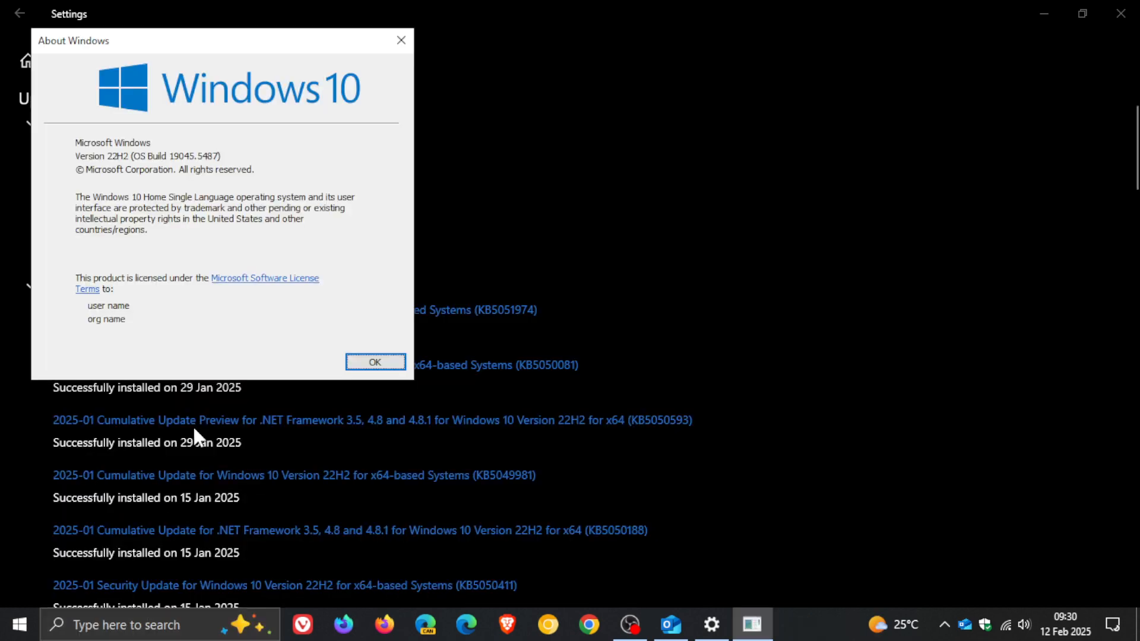
pyautogui.moveTo(218, 40); pyautogui.dragTo(531, 172)
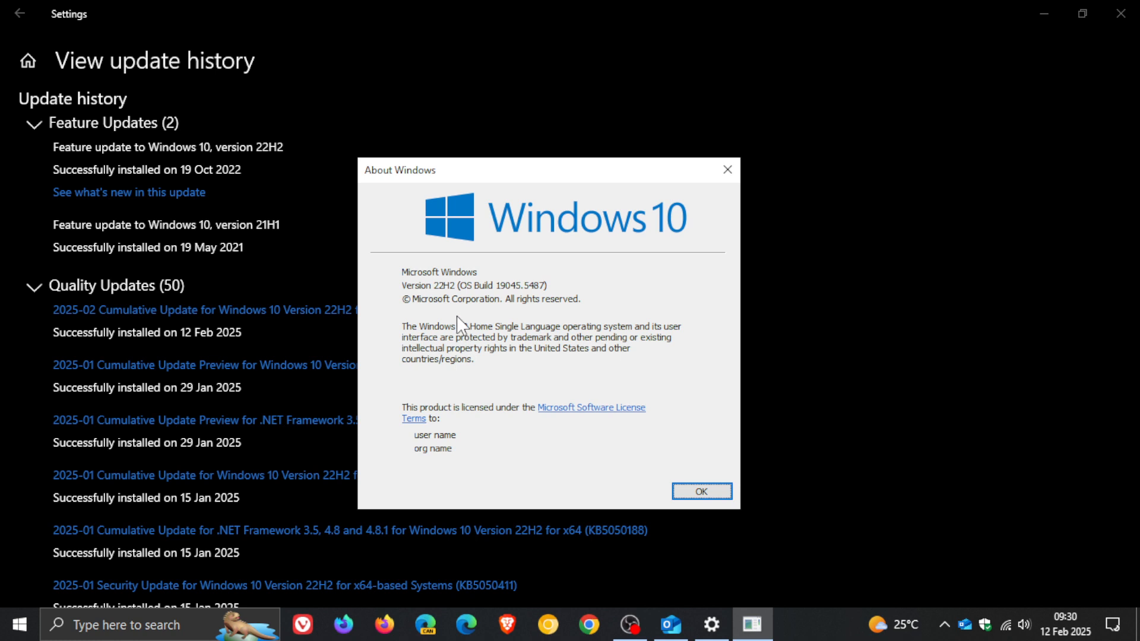
pyautogui.moveTo(498, 311)
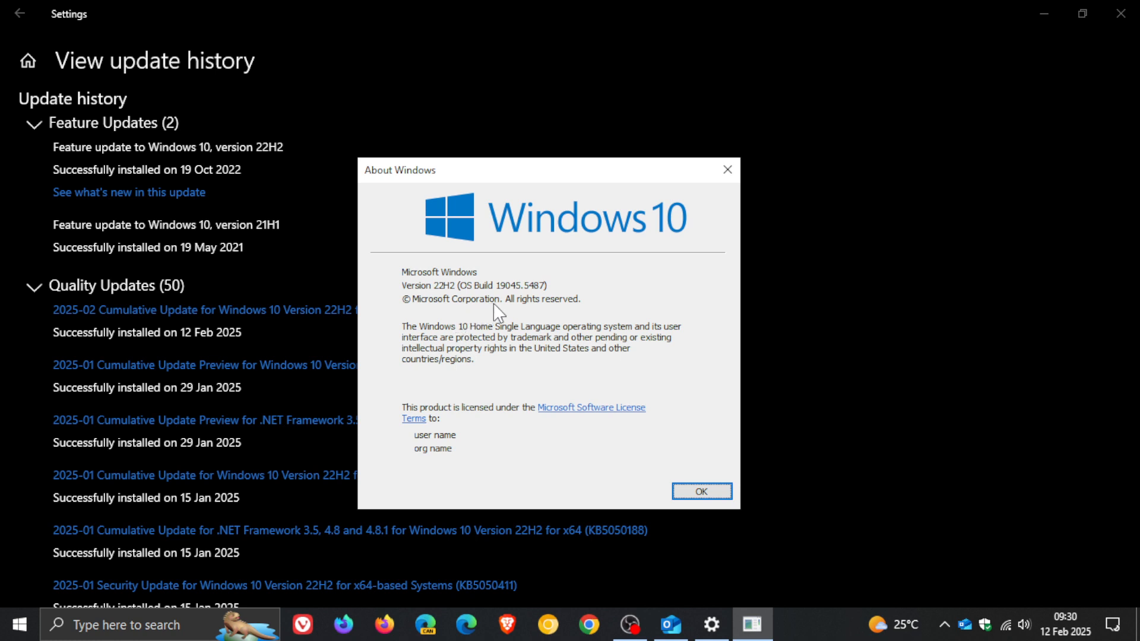
pyautogui.moveTo(535, 304)
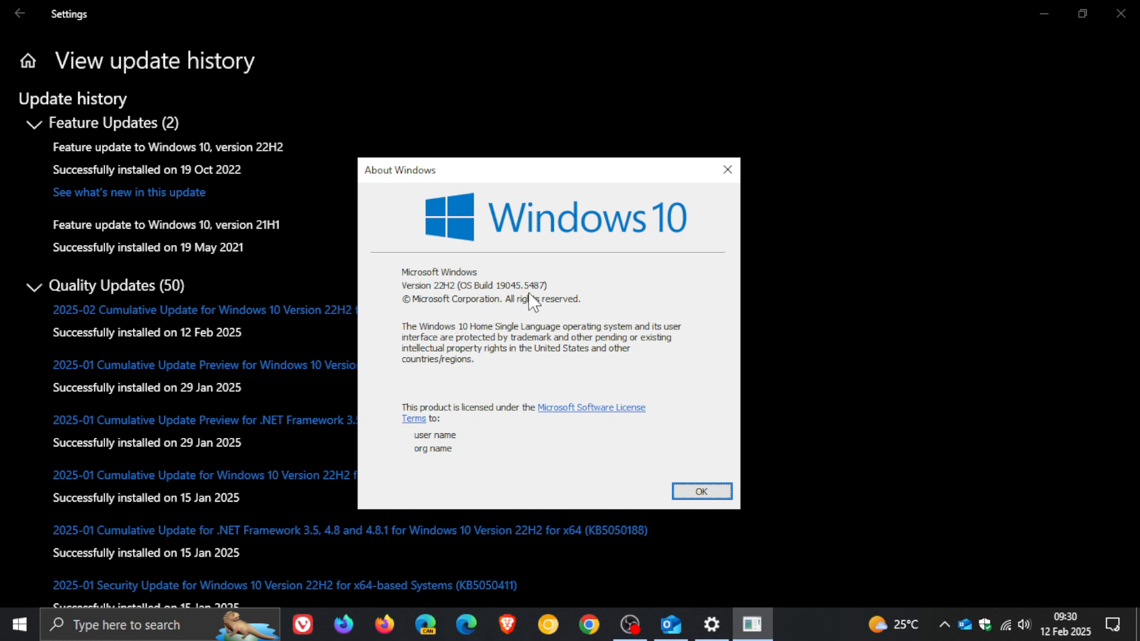
pyautogui.click(700, 492)
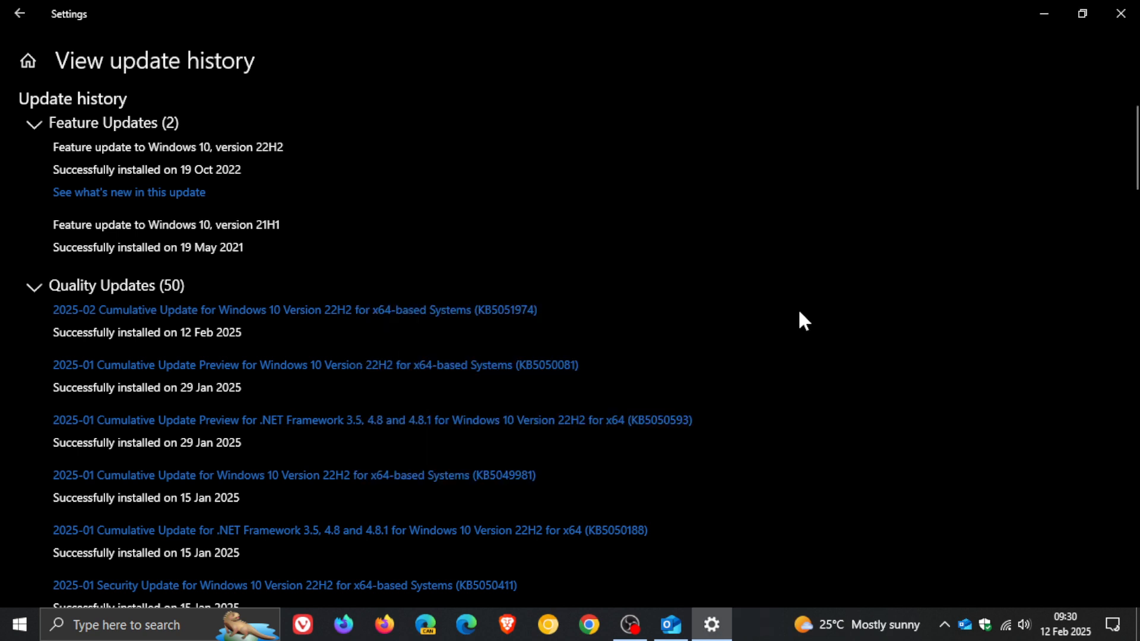
pyautogui.moveTo(809, 314)
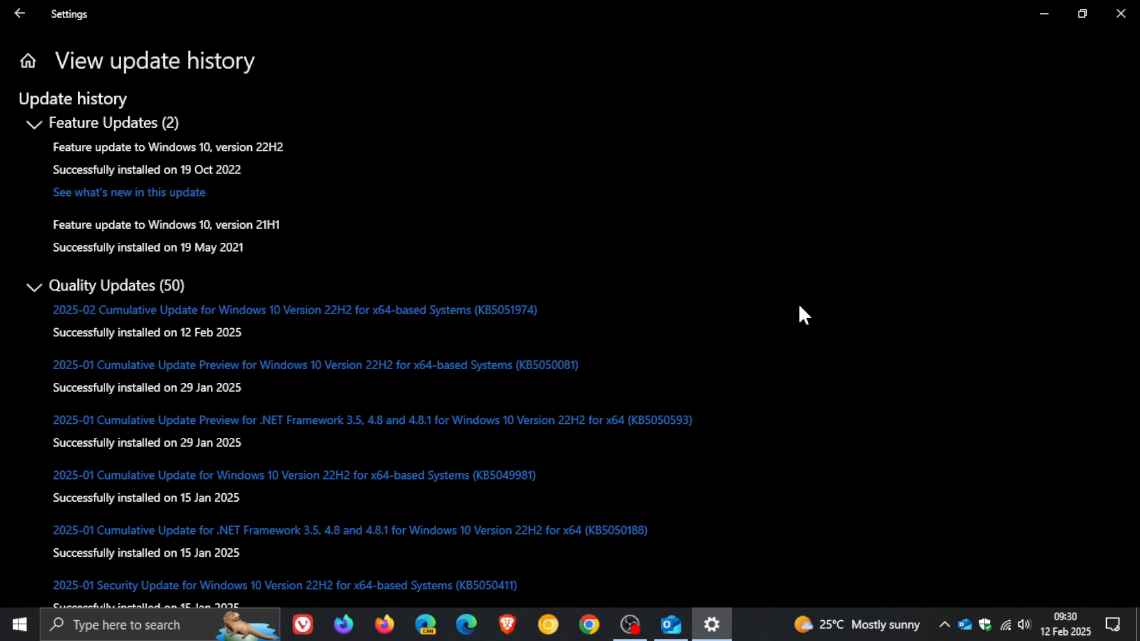
pyautogui.moveTo(578, 311)
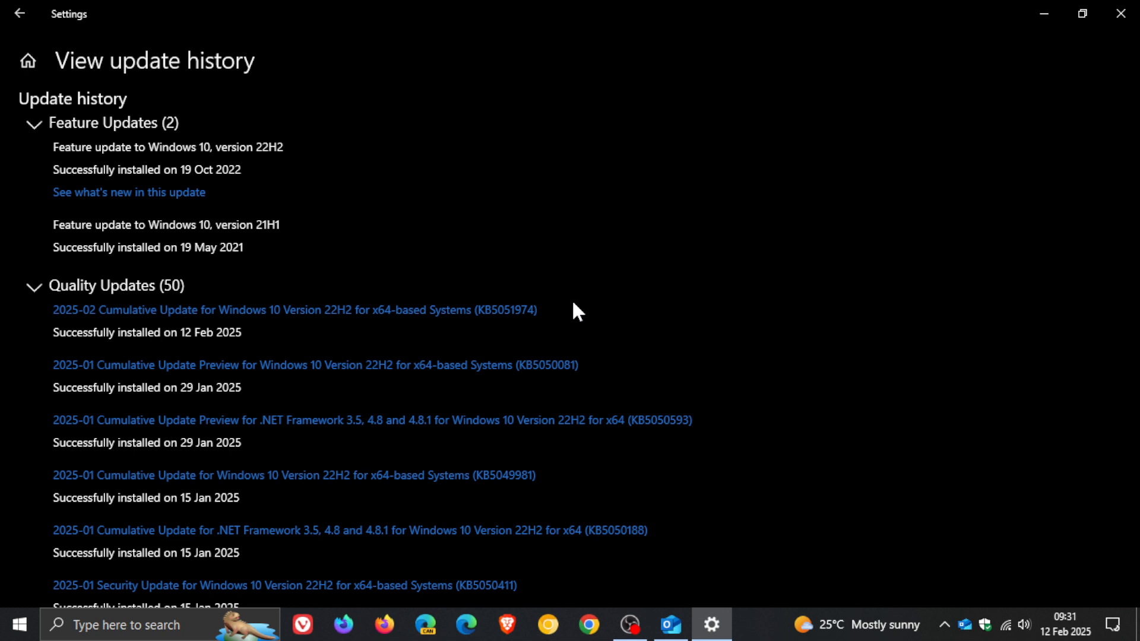
pyautogui.moveTo(578, 336)
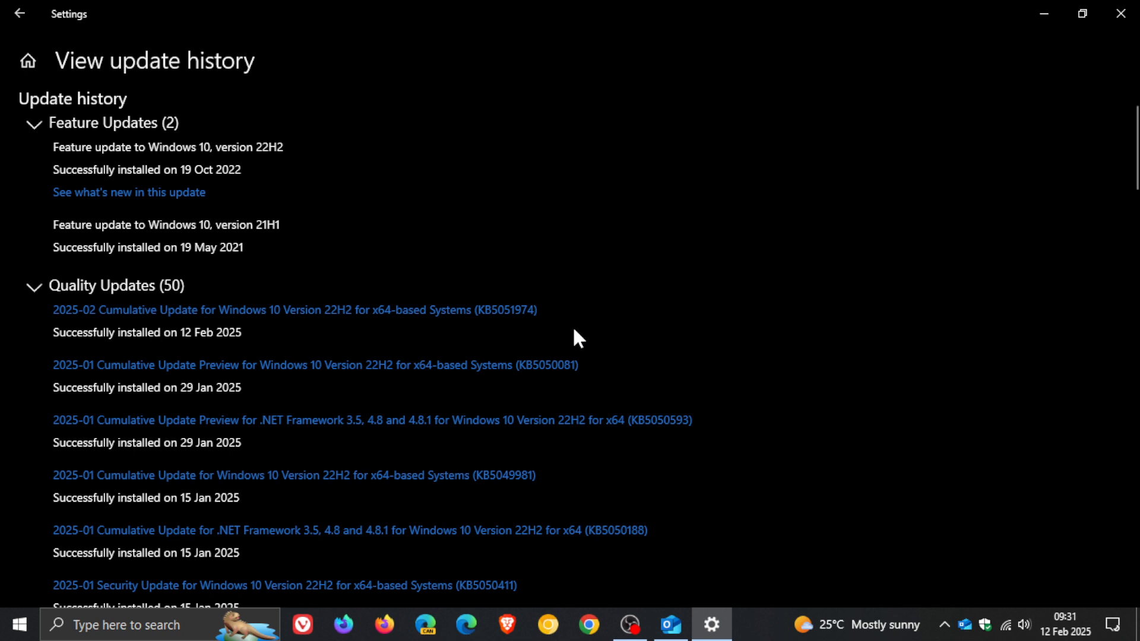
pyautogui.moveTo(558, 342)
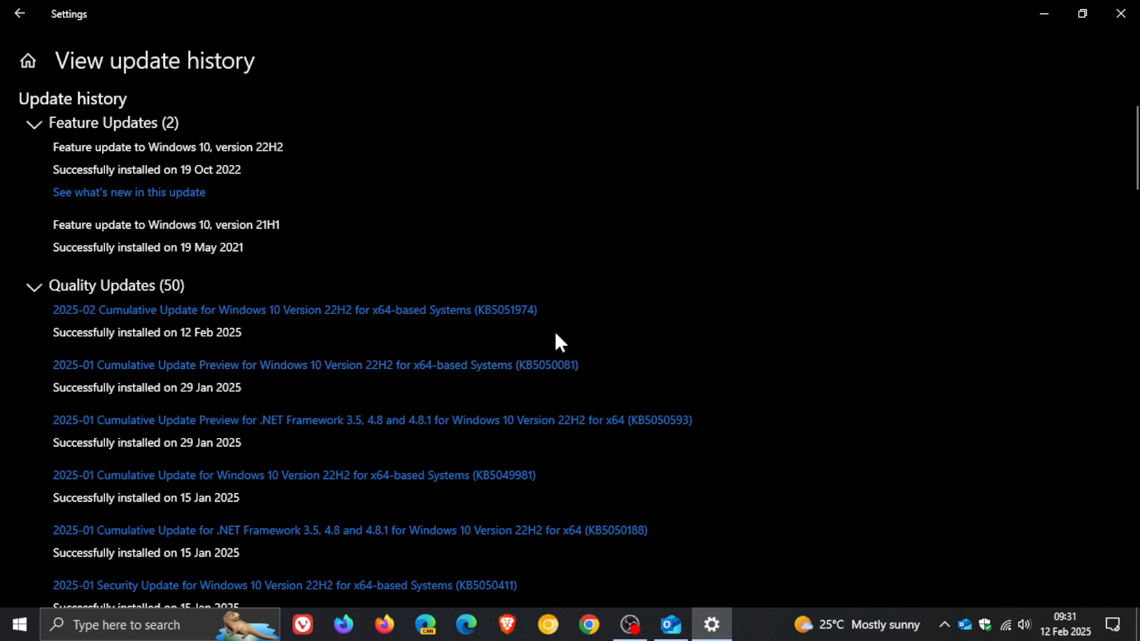
pyautogui.moveTo(607, 370)
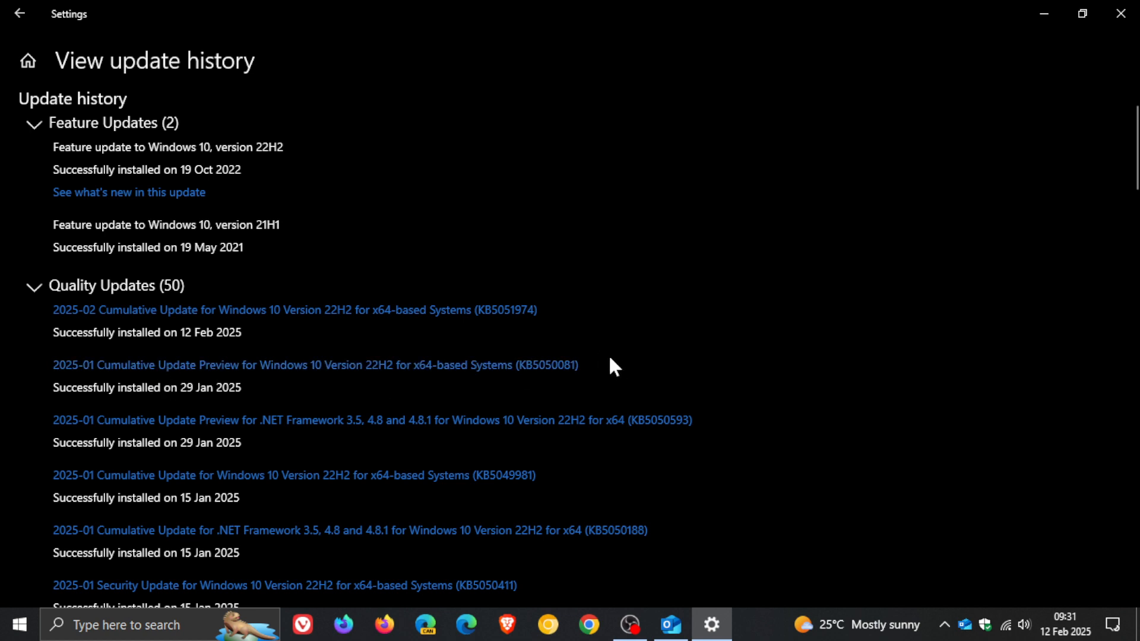
pyautogui.moveTo(606, 379)
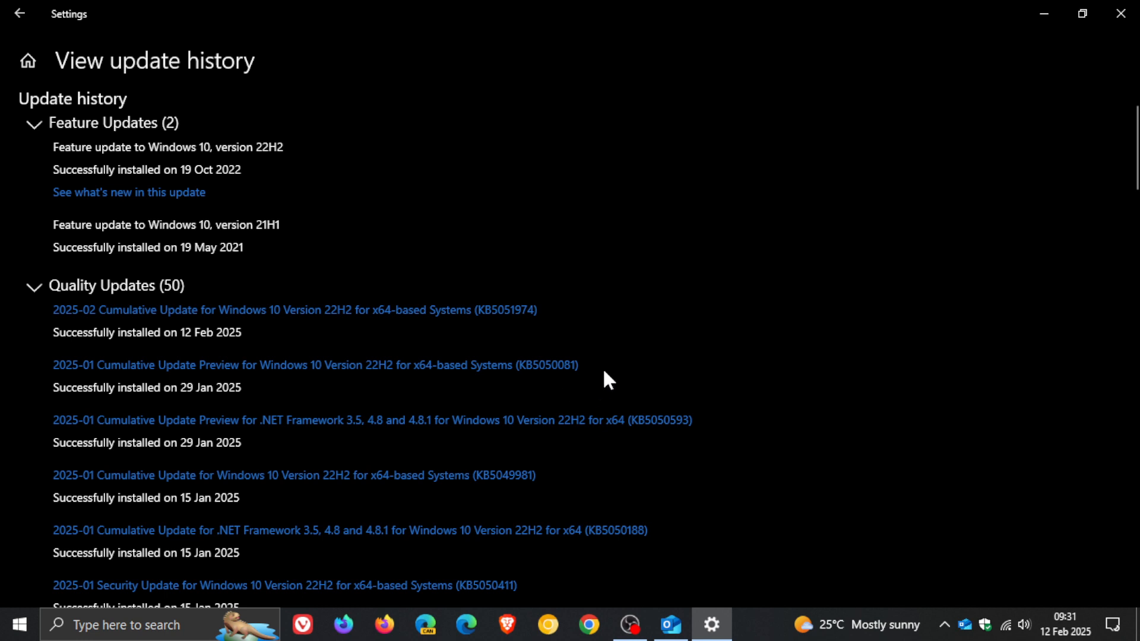
pyautogui.moveTo(502, 367)
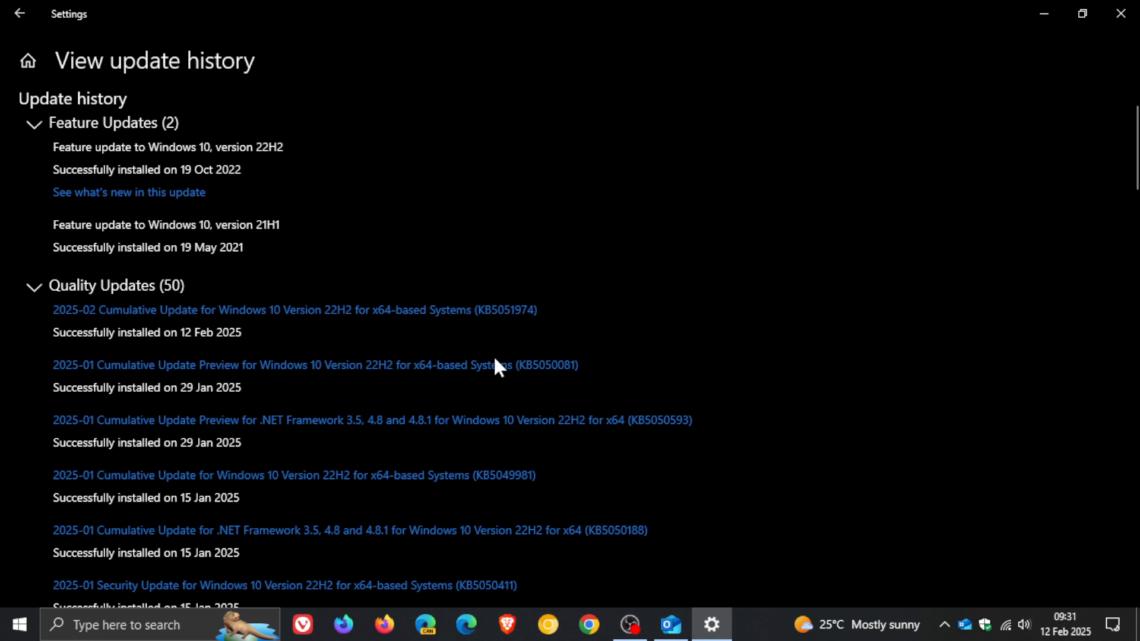
pyautogui.moveTo(502, 299)
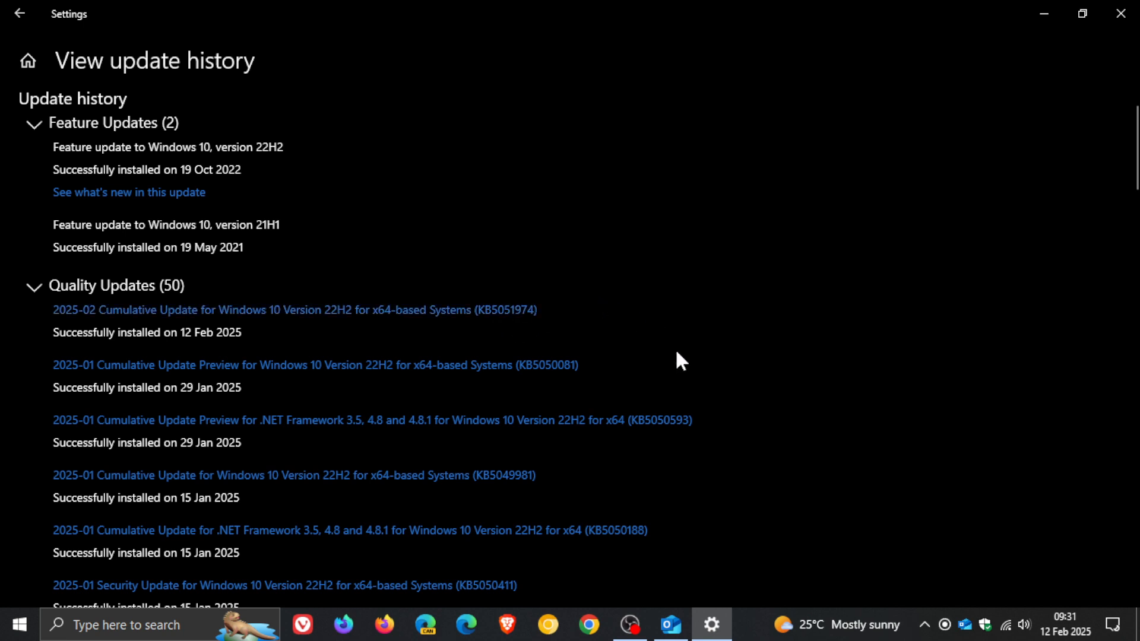
pyautogui.moveTo(682, 353)
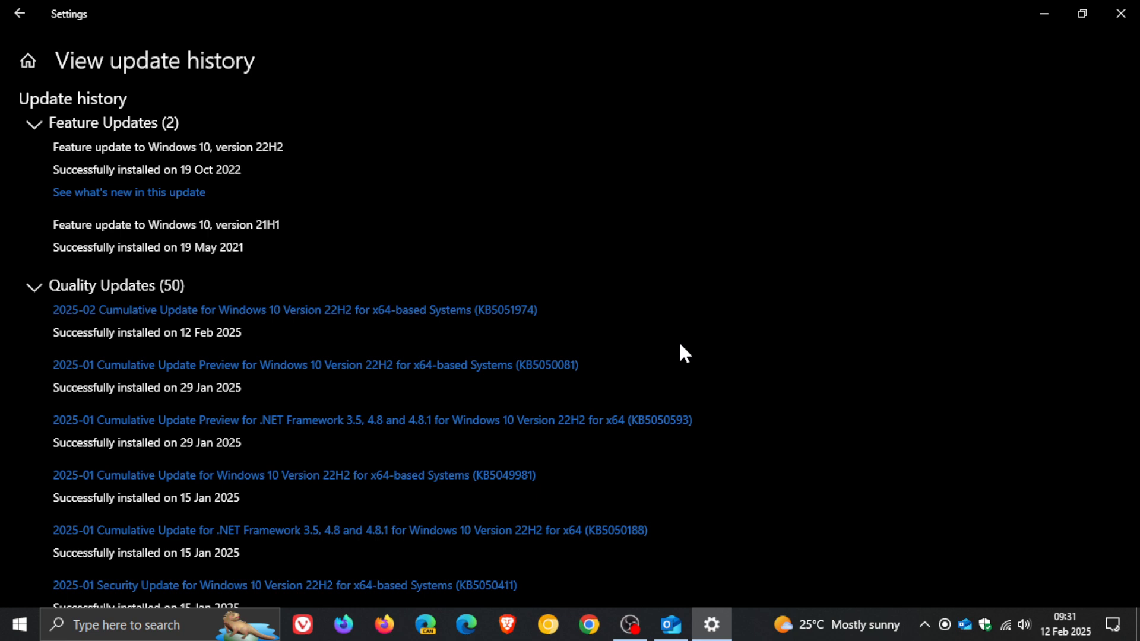
pyautogui.moveTo(628, 367)
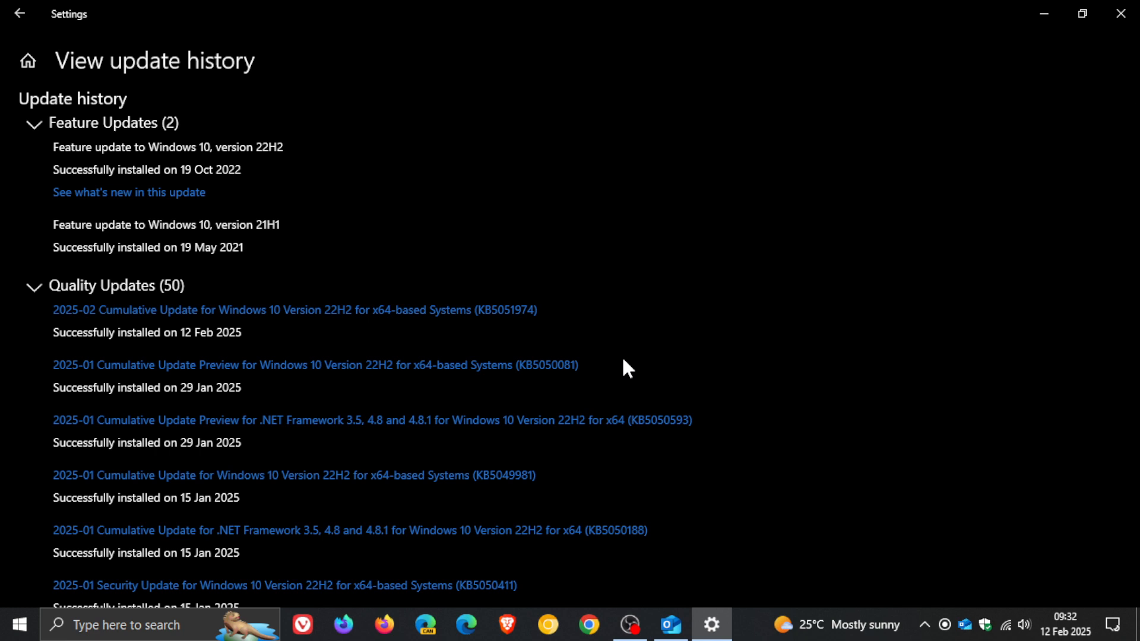
pyautogui.moveTo(664, 327)
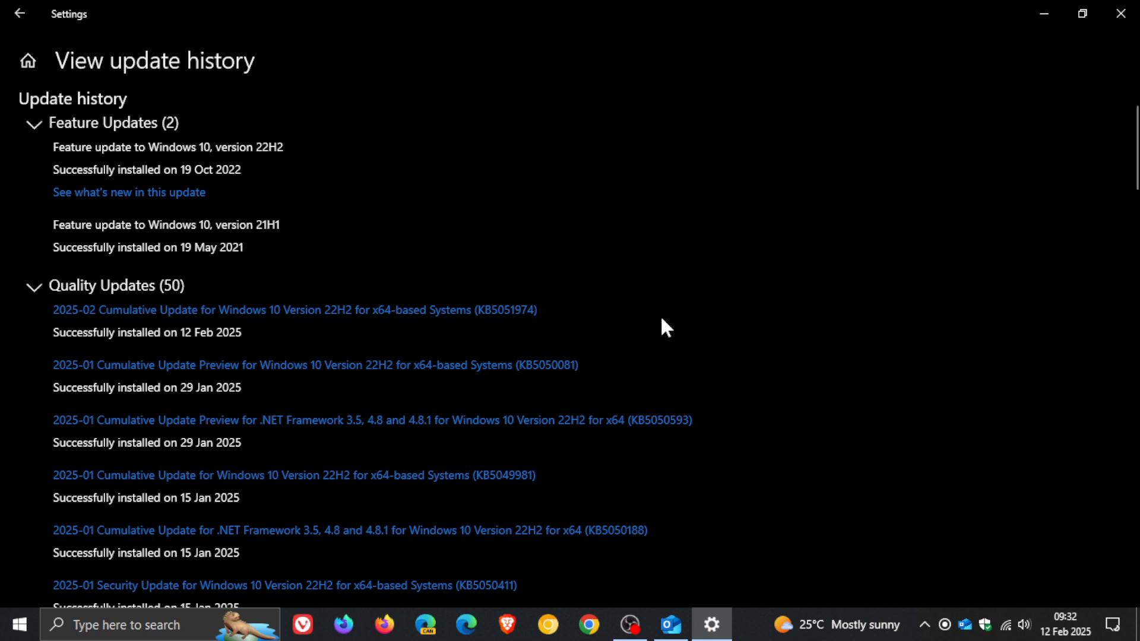
# - Minimize the Settings window showing the update history
pyautogui.click(1120, 13)
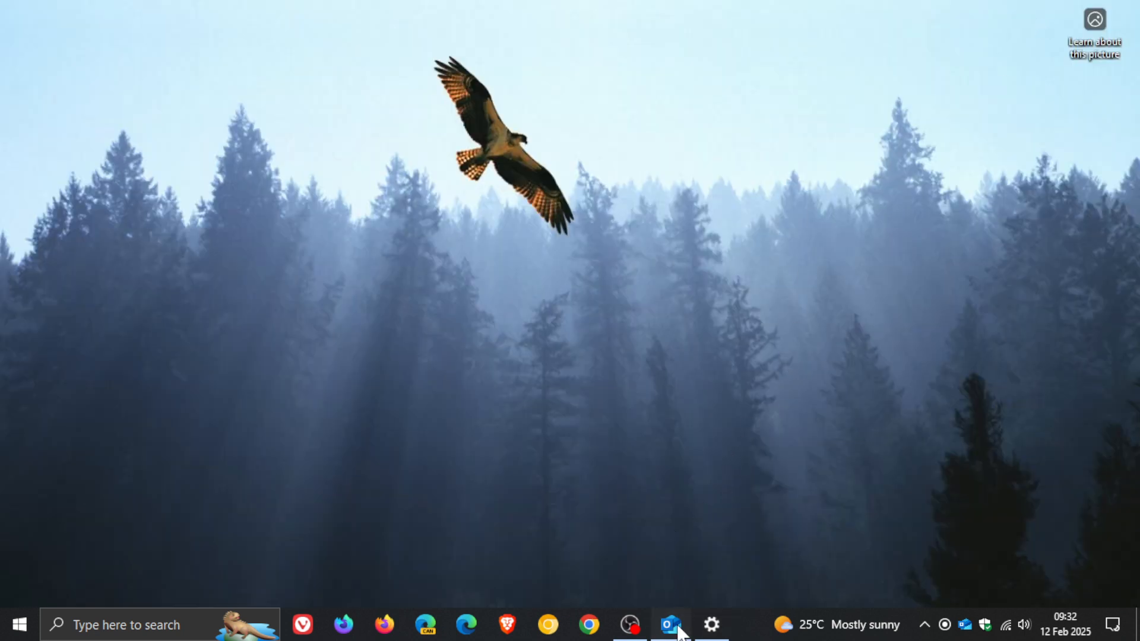
# - Restore the Outlook (new) window from the taskbar, then open the Start menu app list
pyautogui.click(669, 624)
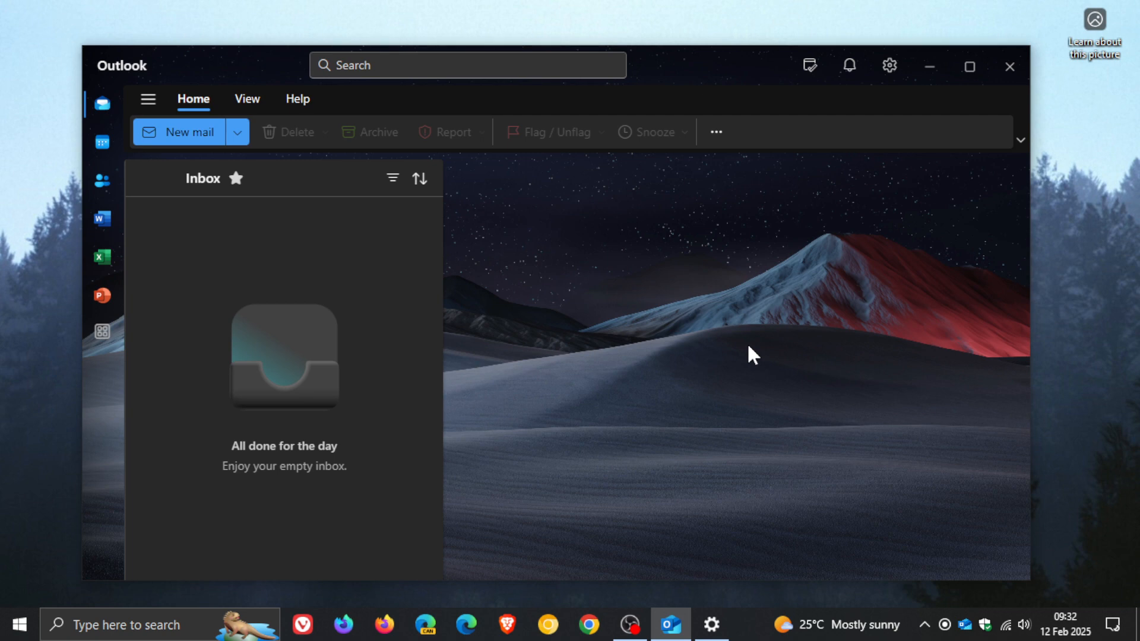
pyautogui.moveTo(590, 384)
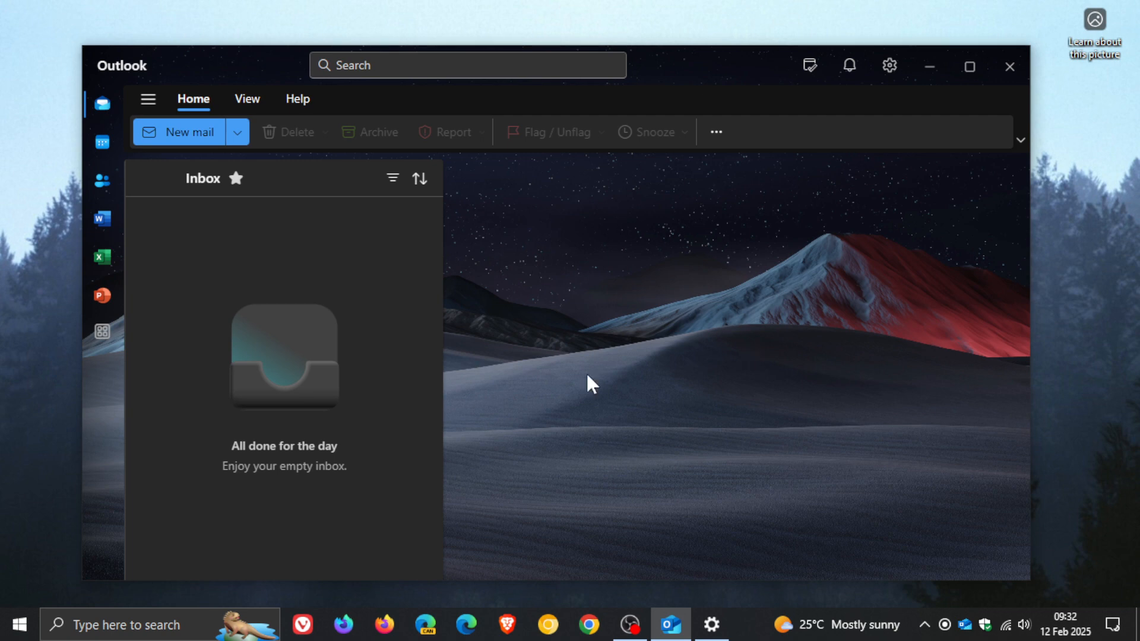
pyautogui.moveTo(689, 327)
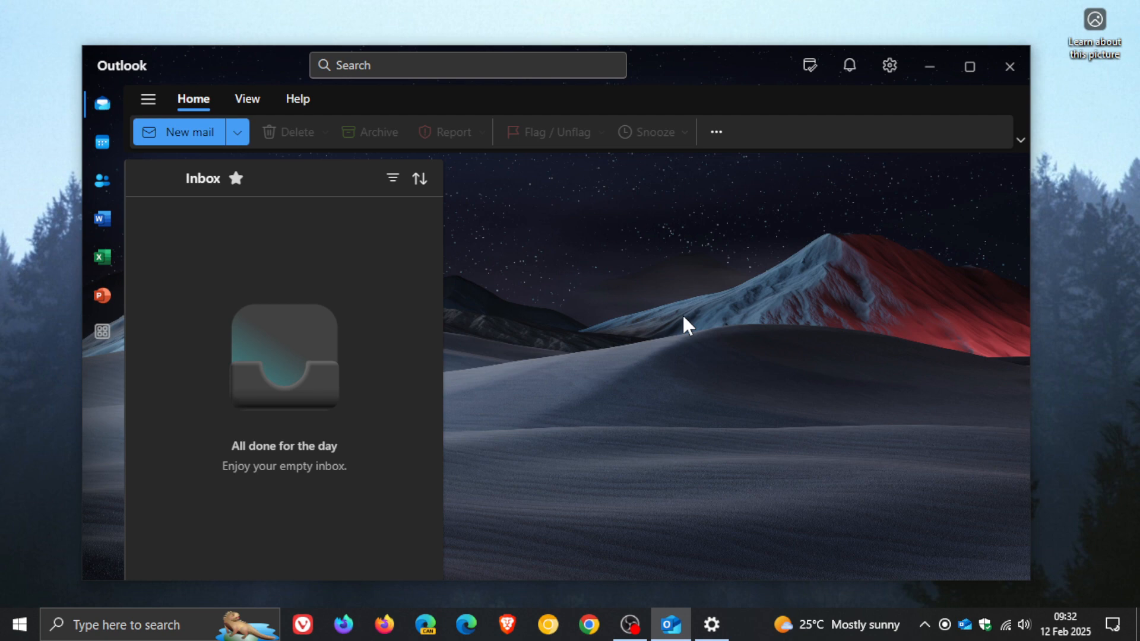
pyautogui.moveTo(576, 333)
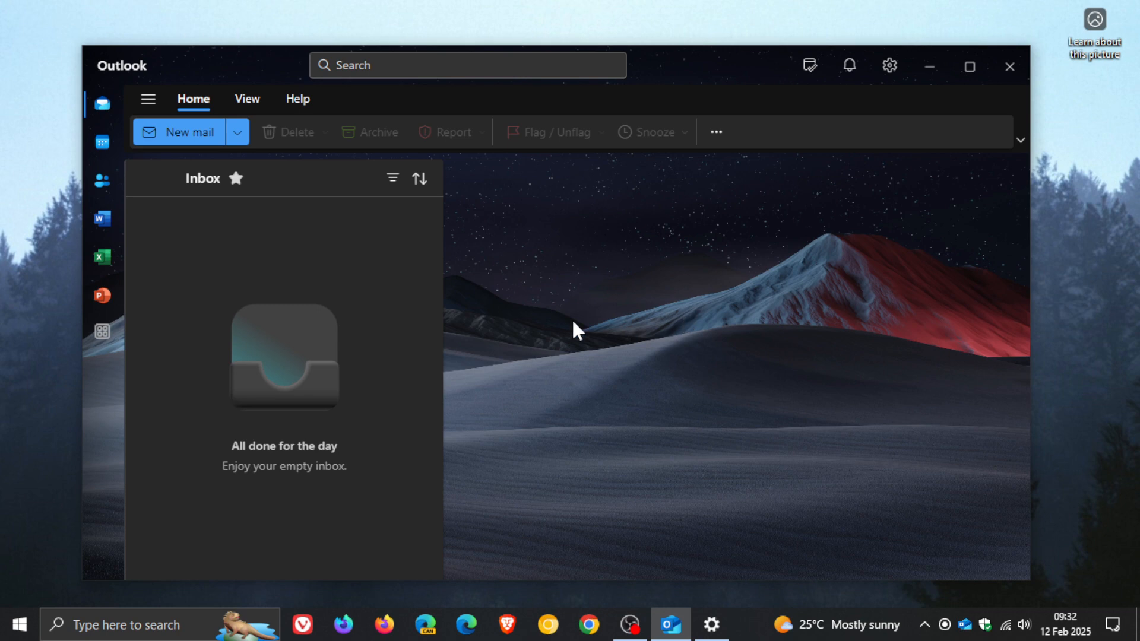
pyautogui.click(17, 624)
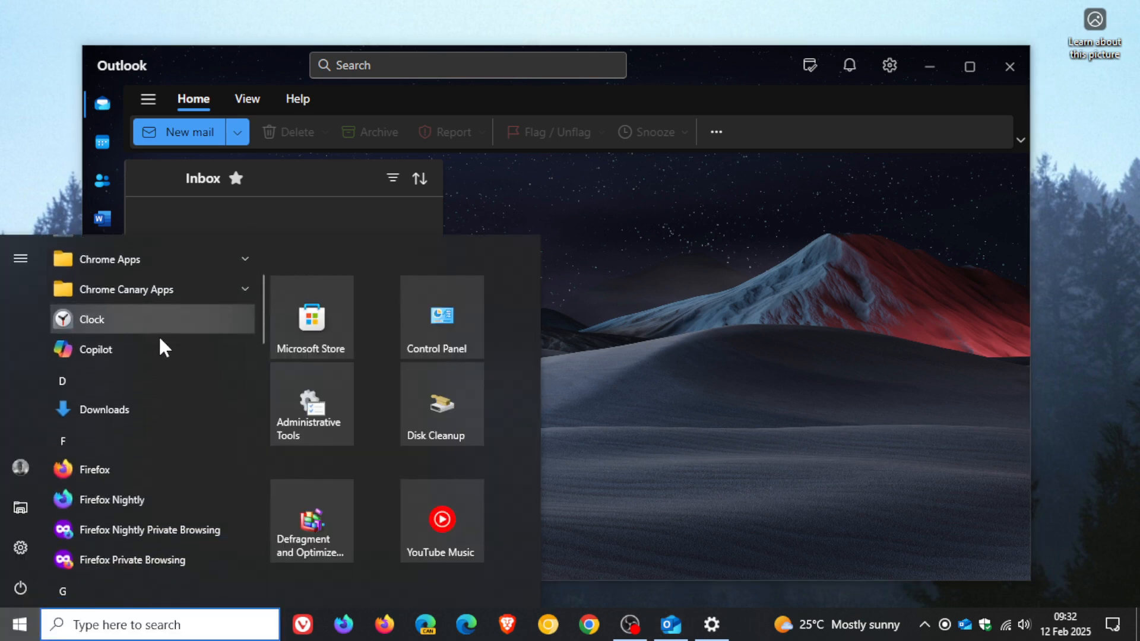
pyautogui.scroll(-3)
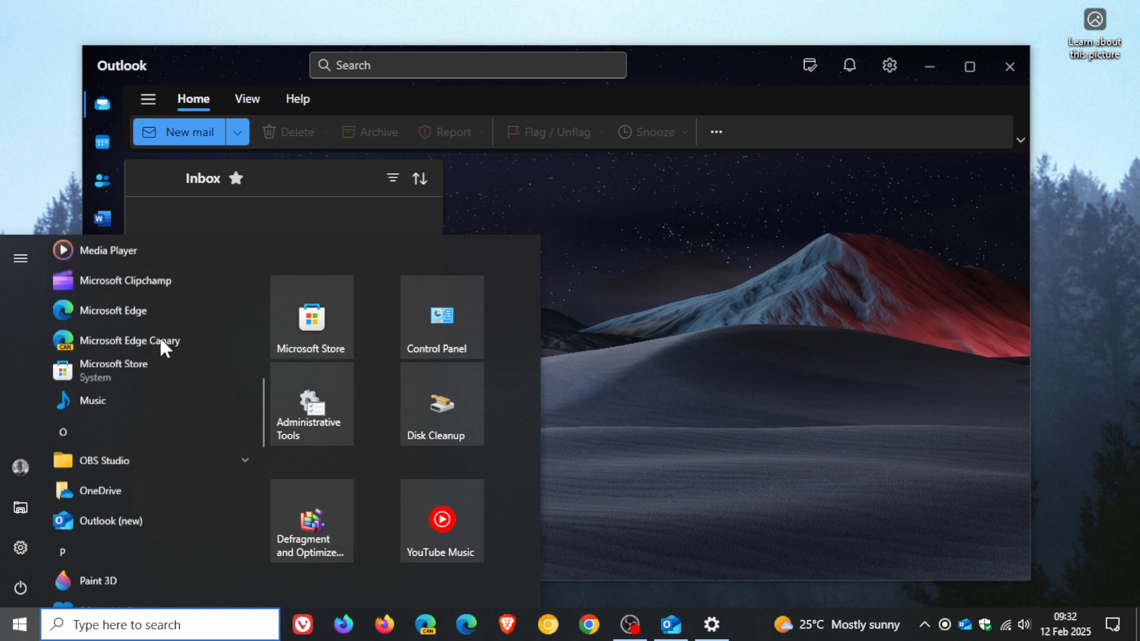
pyautogui.scroll(-3)
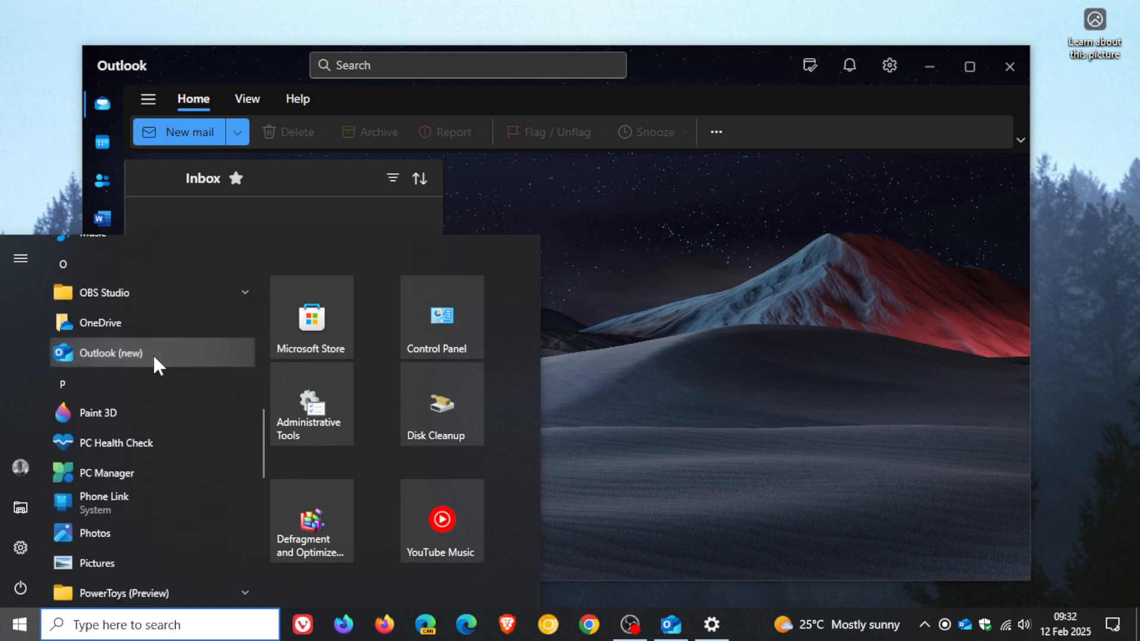
pyautogui.rightClick(110, 353)
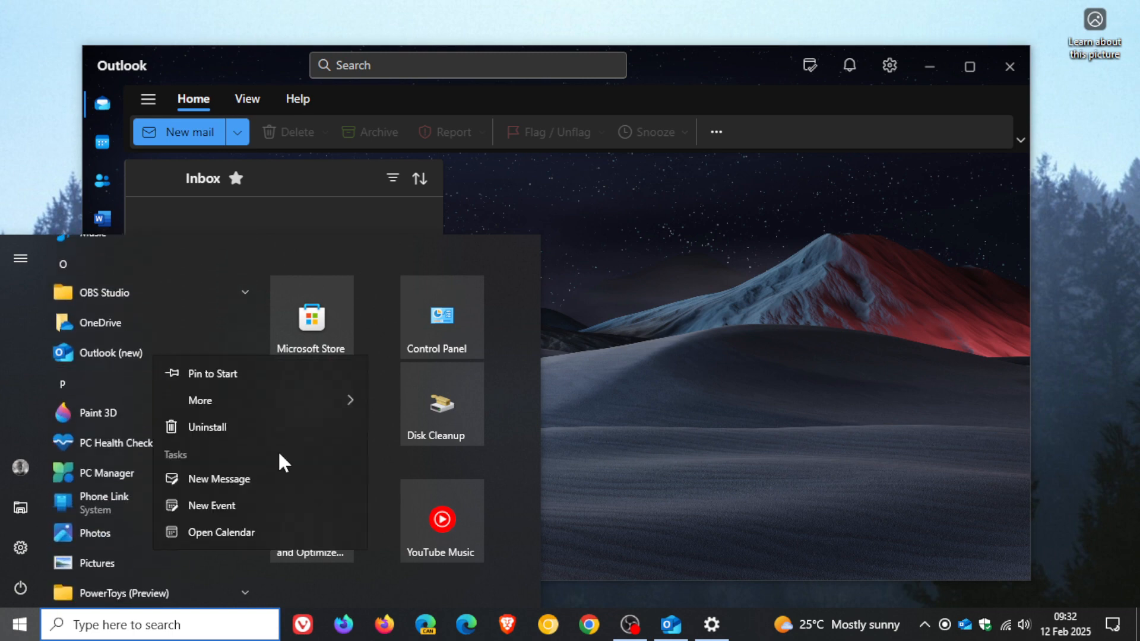
pyautogui.moveTo(907, 258)
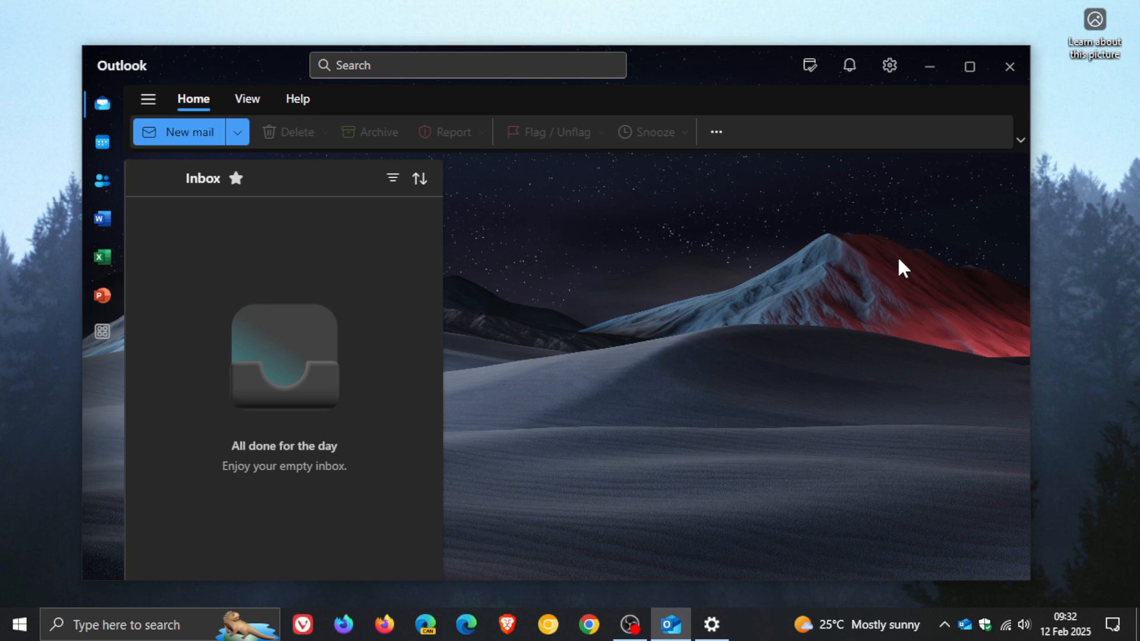
pyautogui.moveTo(921, 130)
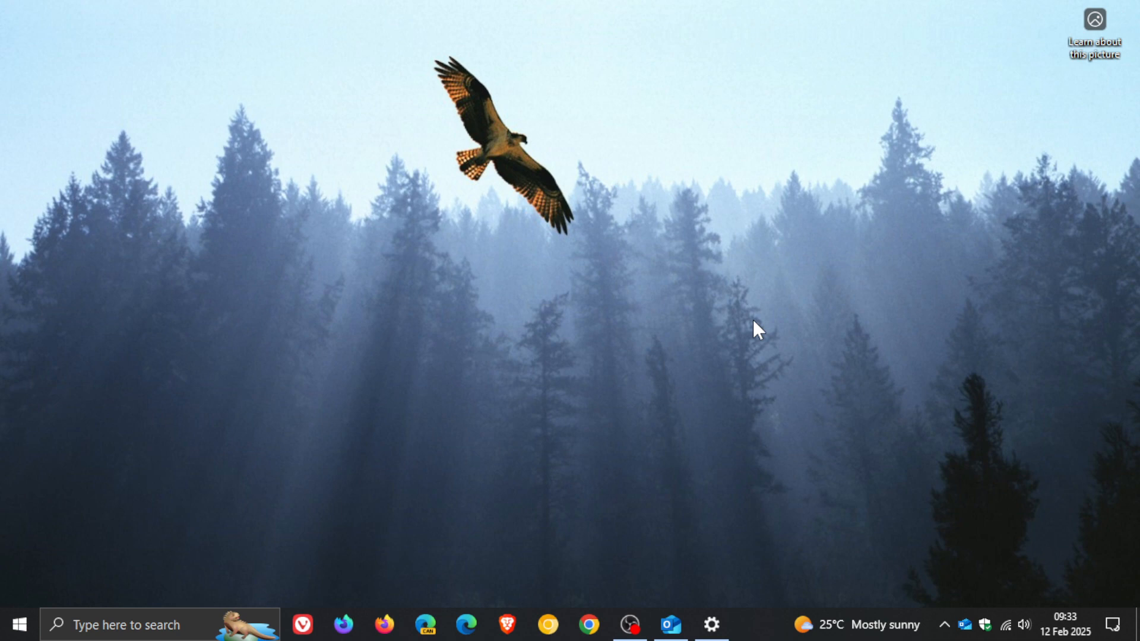
pyautogui.moveTo(705, 618)
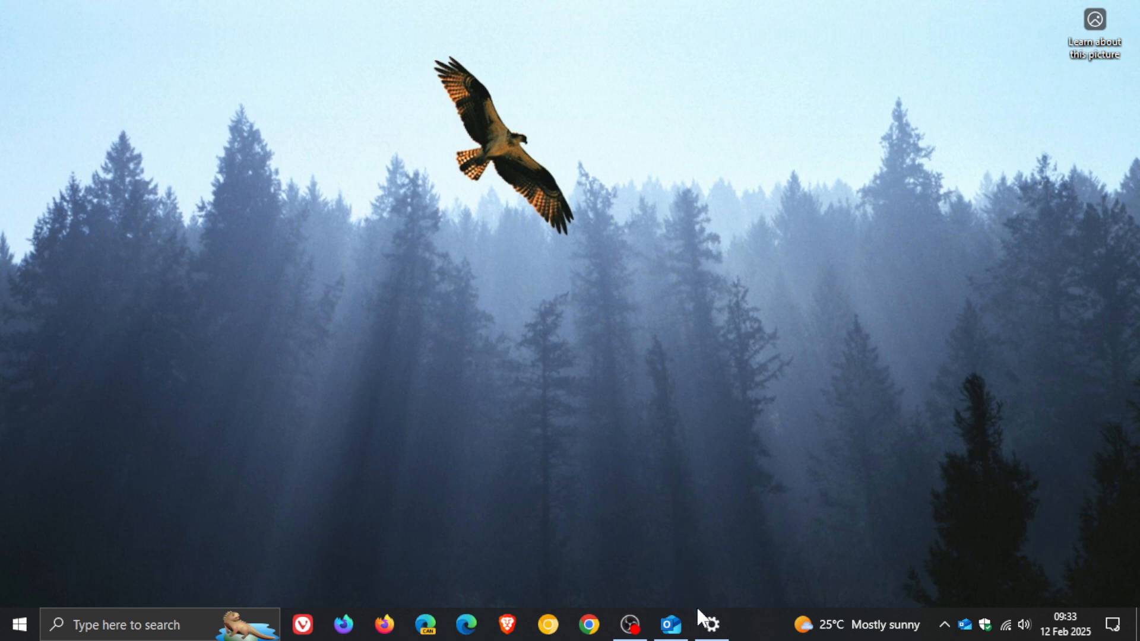
pyautogui.click(712, 624)
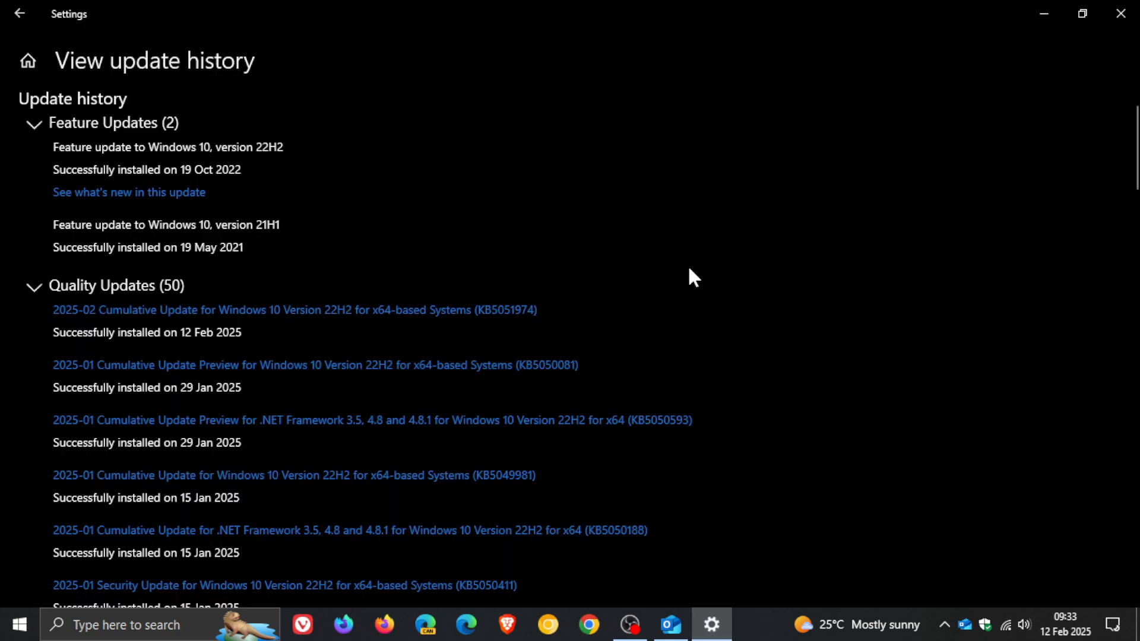
pyautogui.moveTo(515, 342)
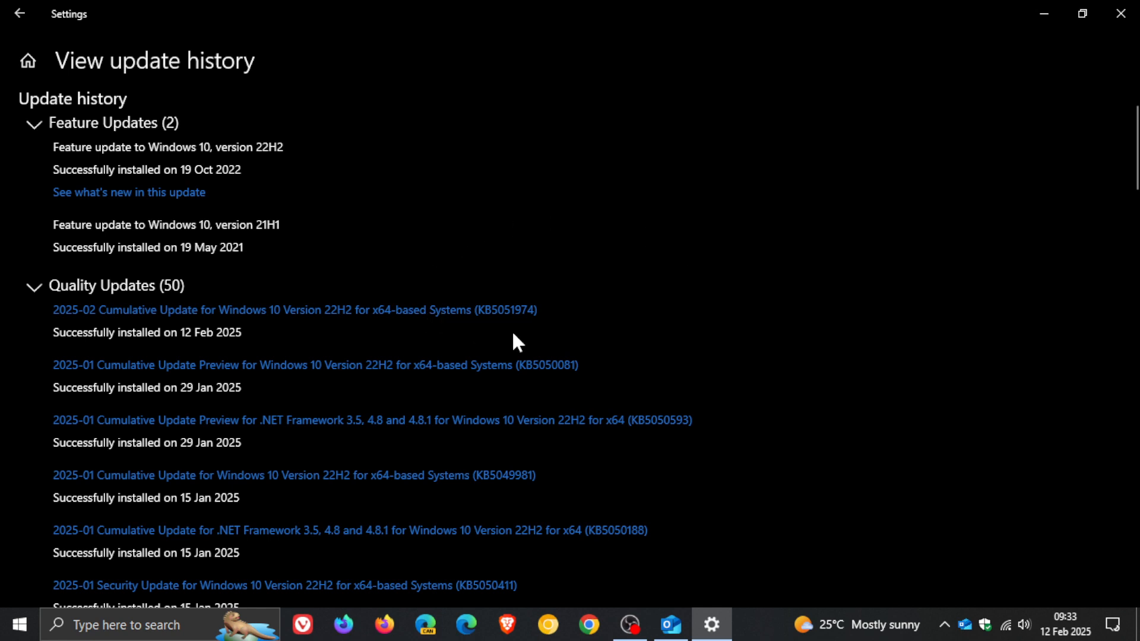
pyautogui.moveTo(605, 313)
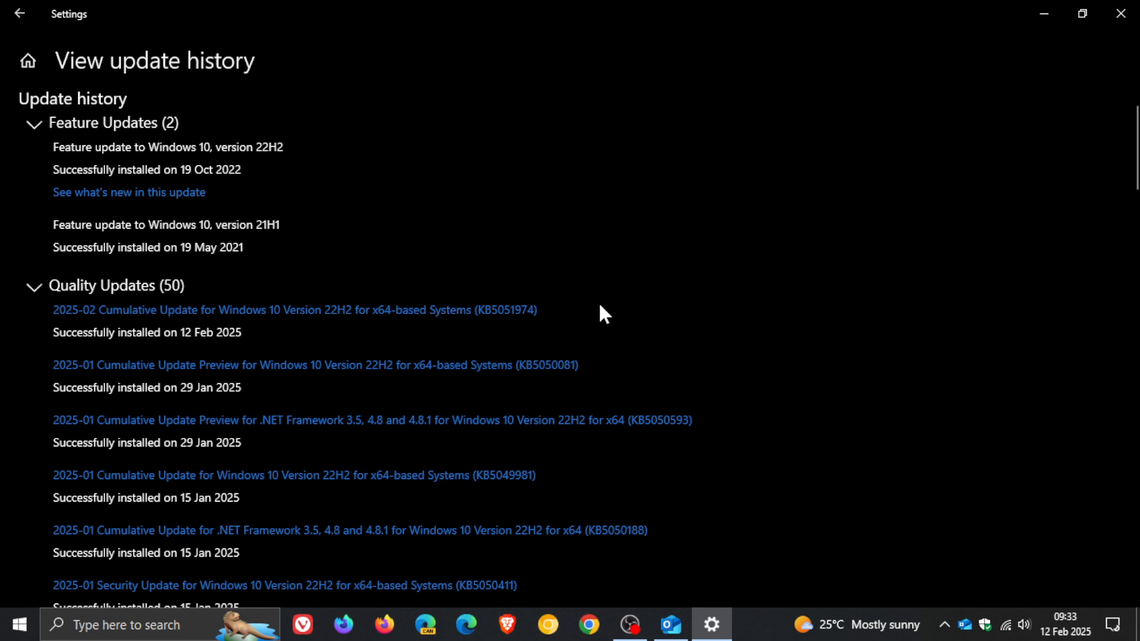
pyautogui.moveTo(560, 335)
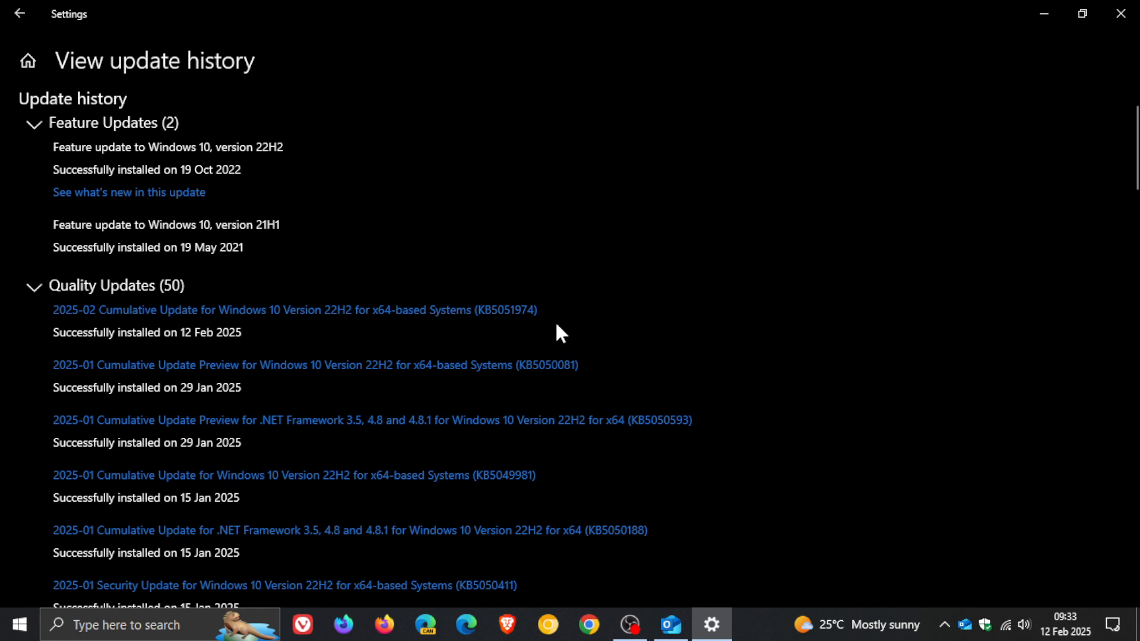
pyautogui.moveTo(577, 334)
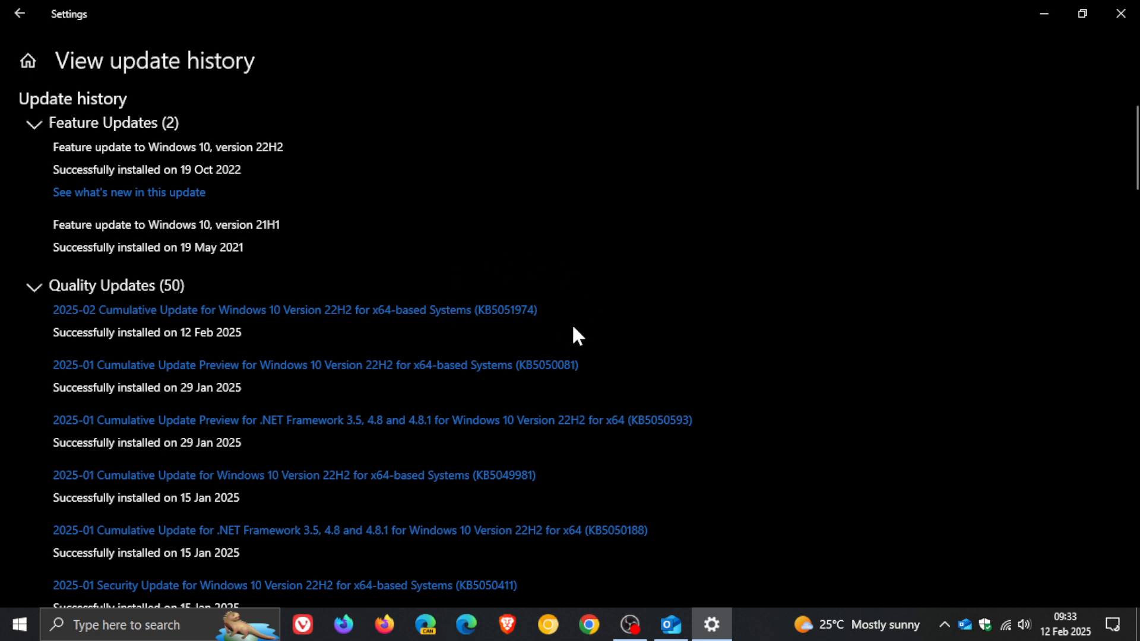
pyautogui.moveTo(1044, 15)
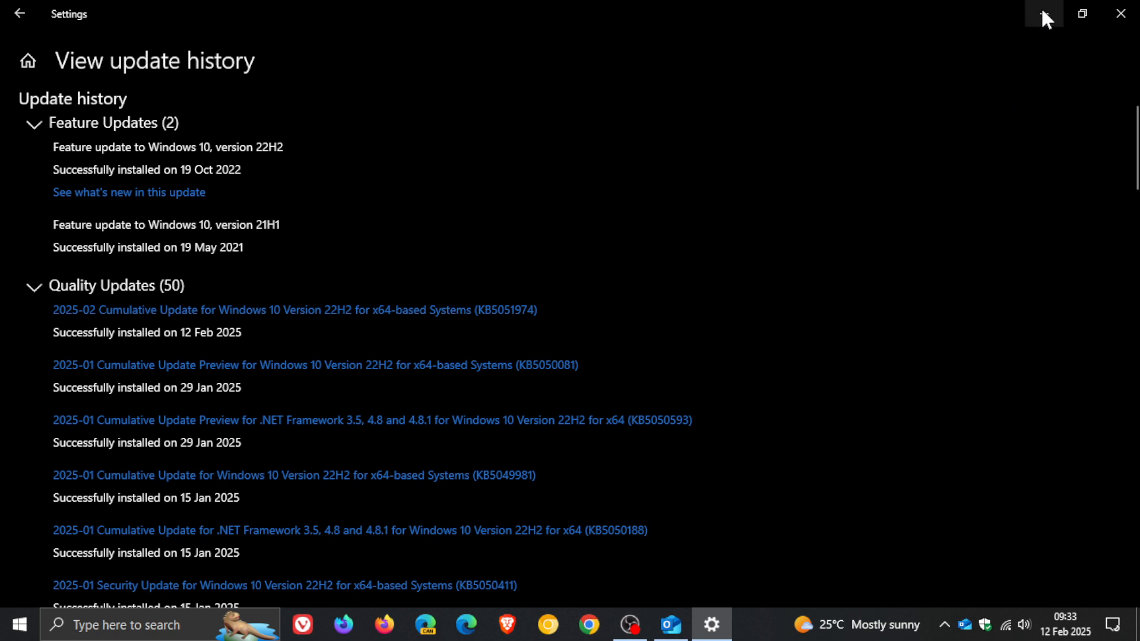
pyautogui.click(1119, 13)
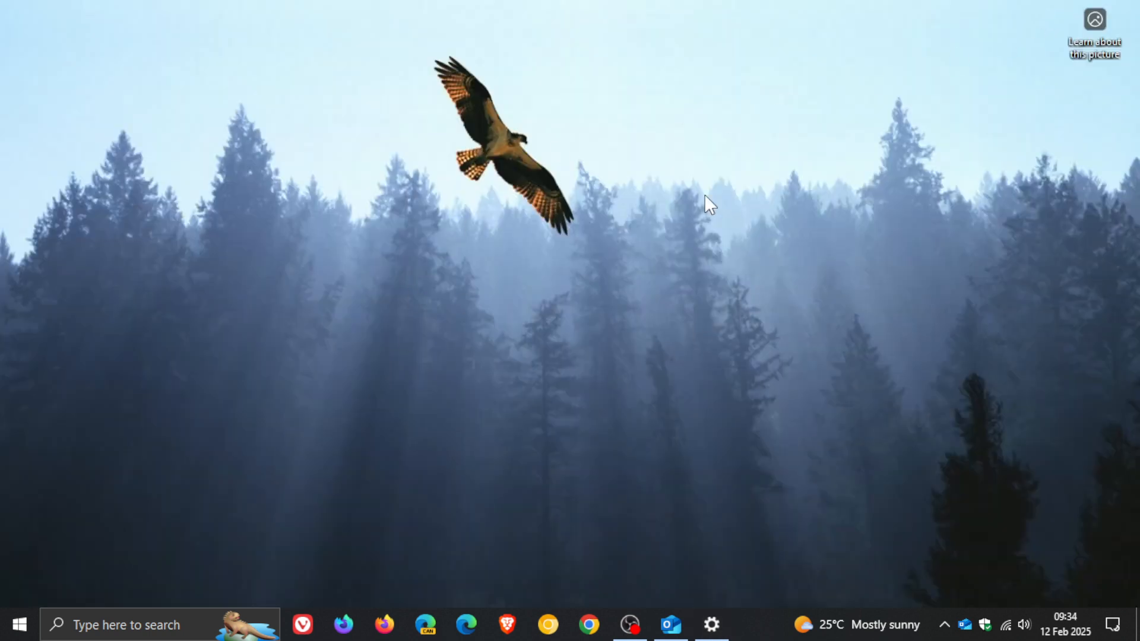